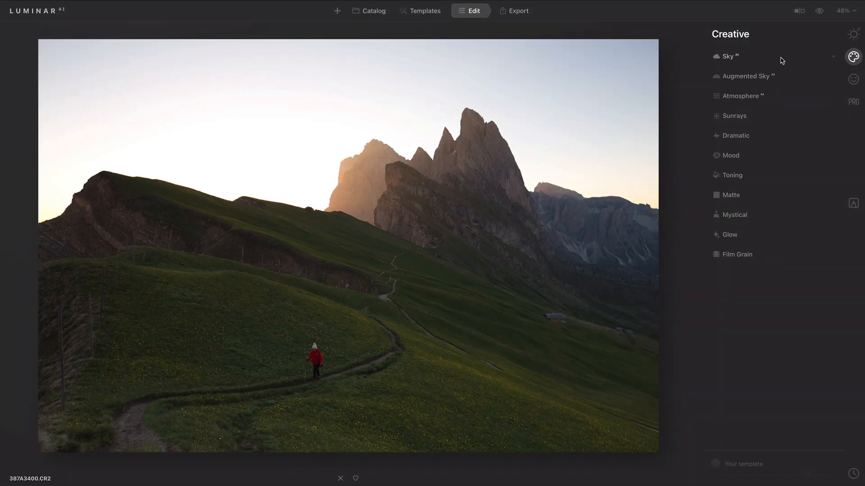
Expand the Sky tool and show the Sky Selection list of replacement skies.
click(728, 56)
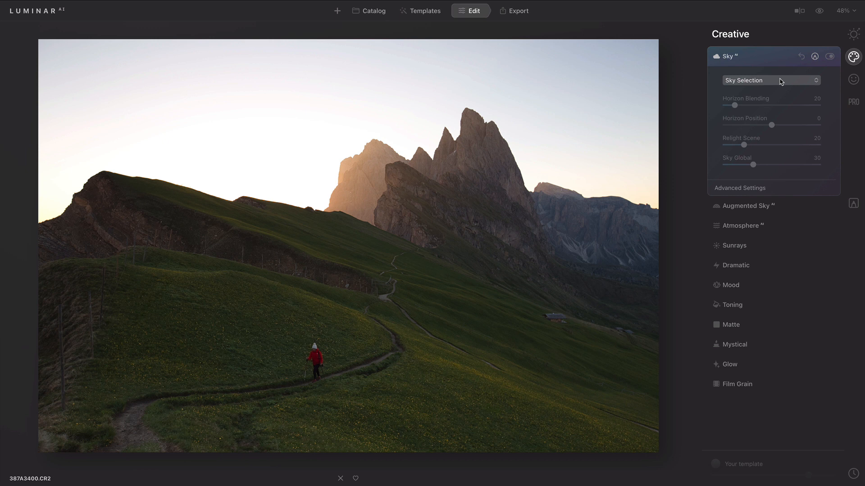
click(770, 81)
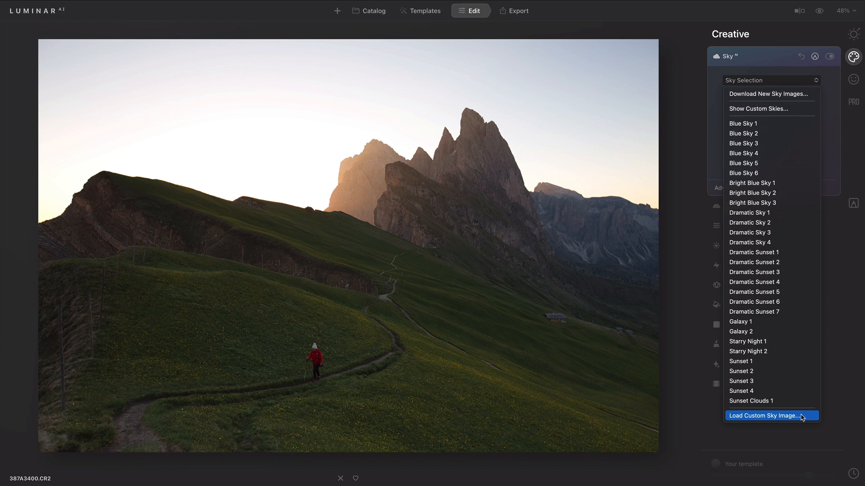
mouse_move(771, 242)
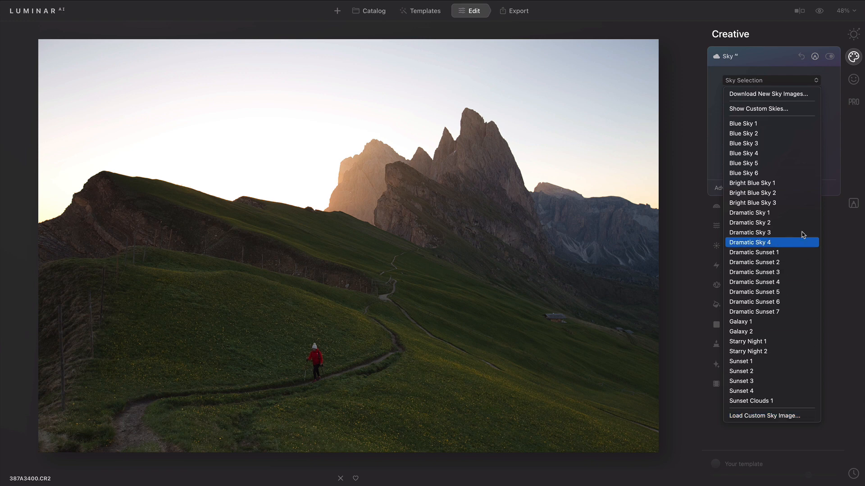
mouse_move(771, 109)
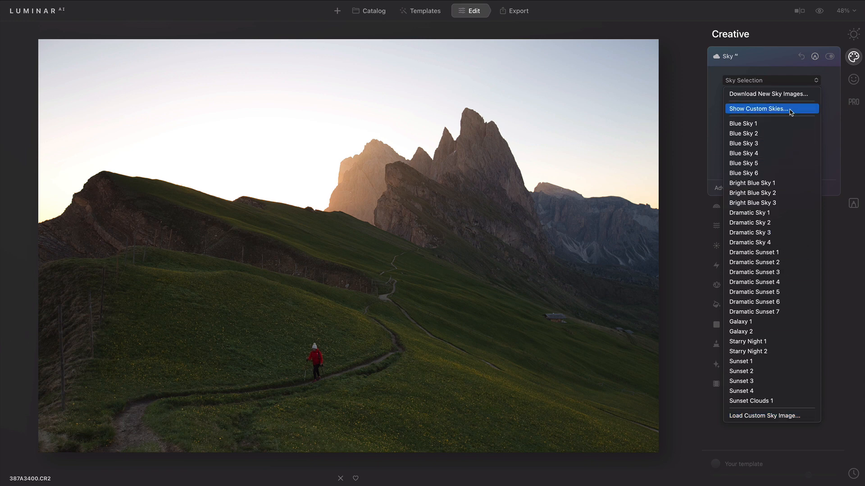
Follow the custom skies folder link to skylum.com and open the My Account menu.
click(758, 108)
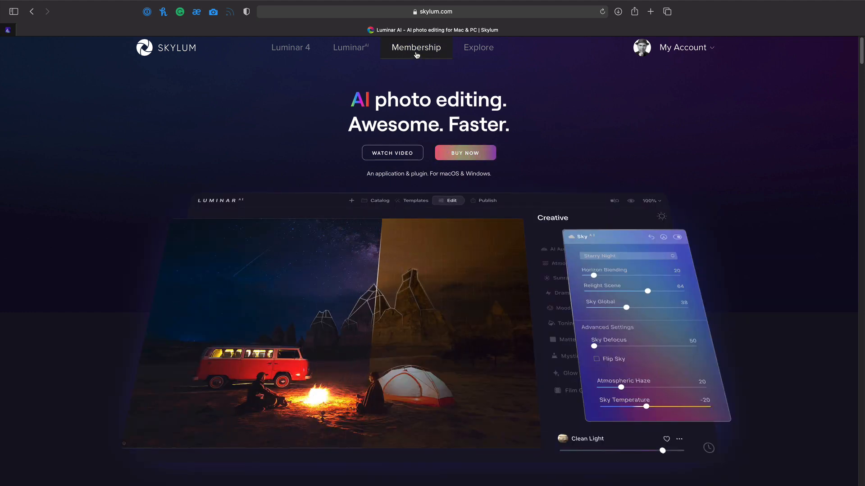
click(682, 47)
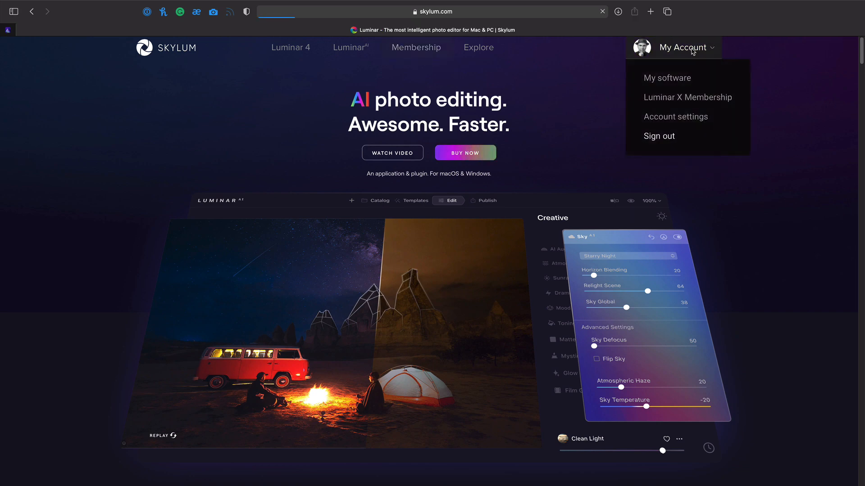
Download the Sunrise Glow and Stunning Sunsets sky packs from the Luminar X Membership assets.
click(688, 97)
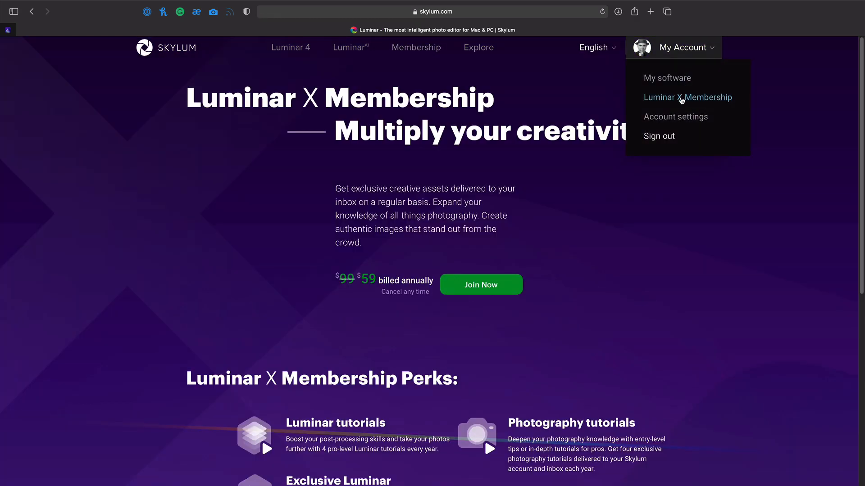
click(687, 97)
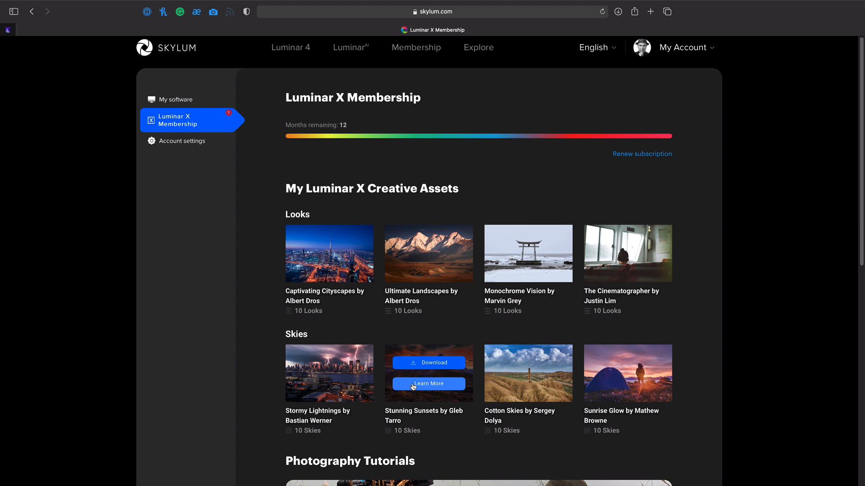
mouse_move(621, 372)
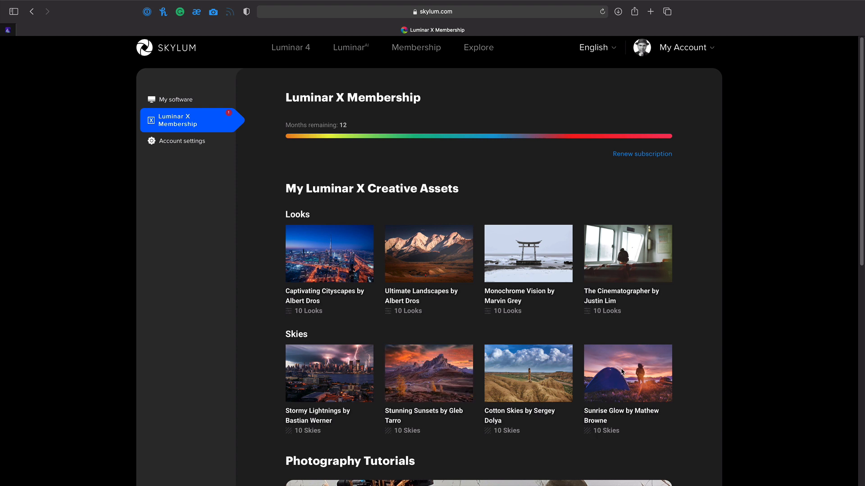
mouse_move(627, 373)
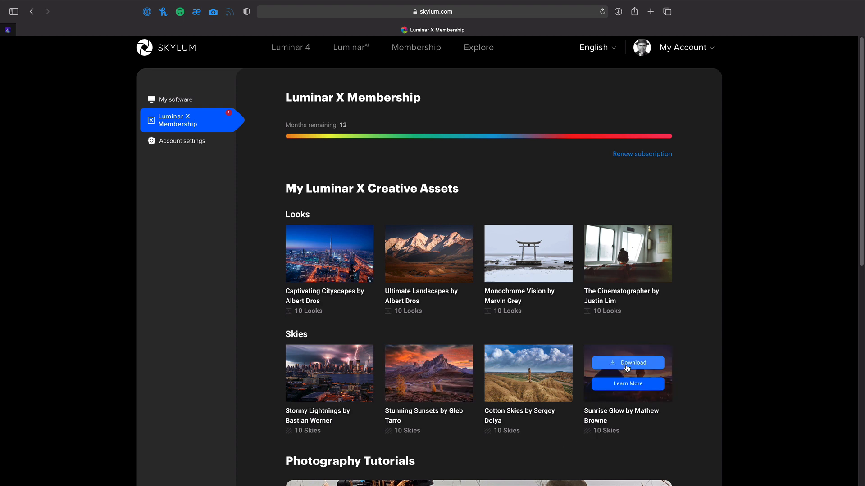
click(627, 363)
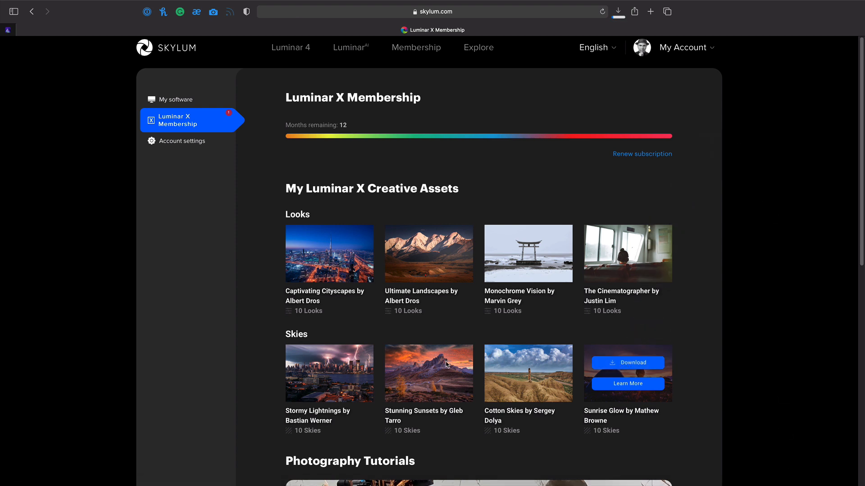
mouse_move(425, 366)
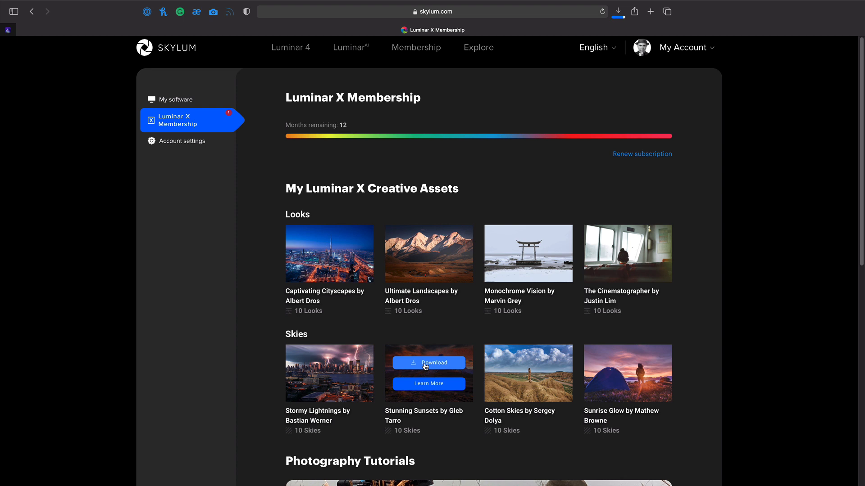
click(617, 11)
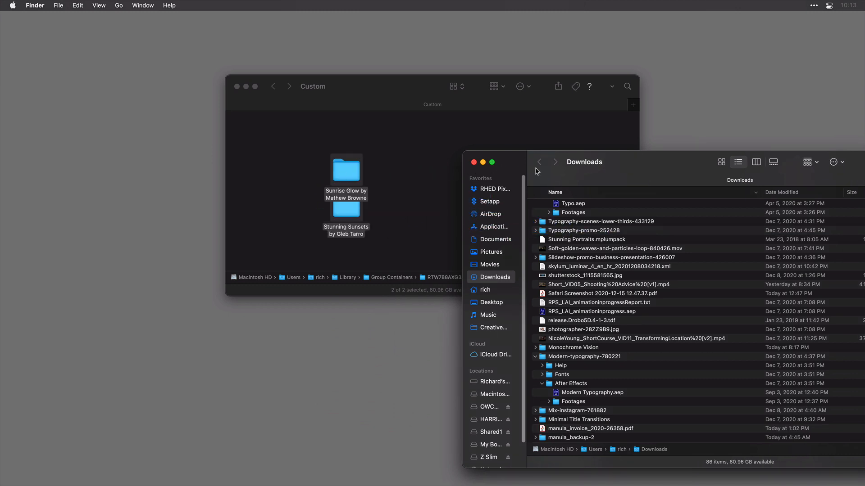
key(cmd+tab)
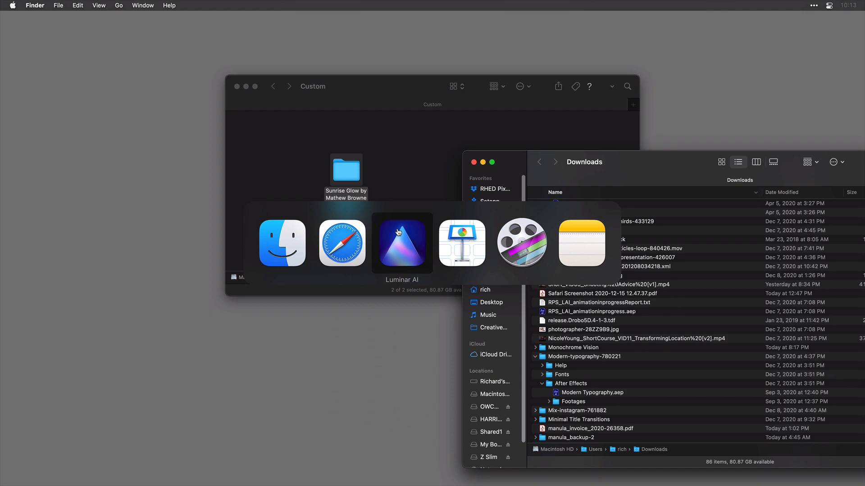
Replace the sky with Stunning Skies 2 after trying Stunning Skies 1, and set Relight Scene to 62.
click(401, 242)
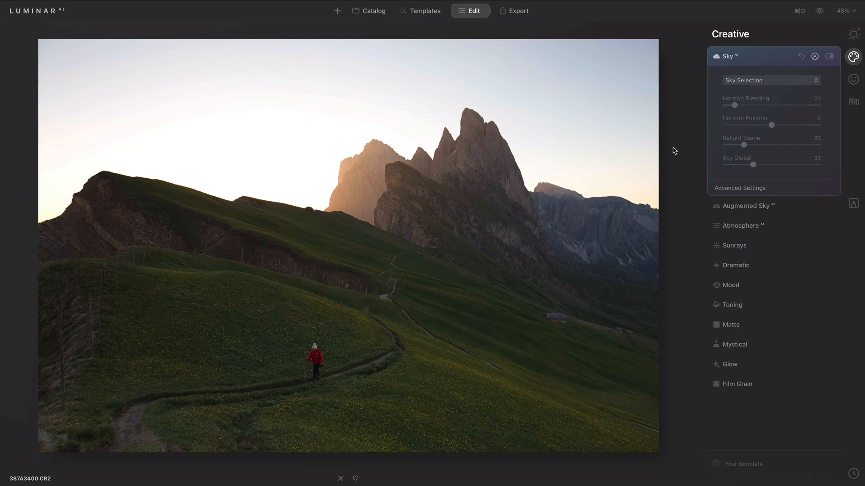
click(770, 80)
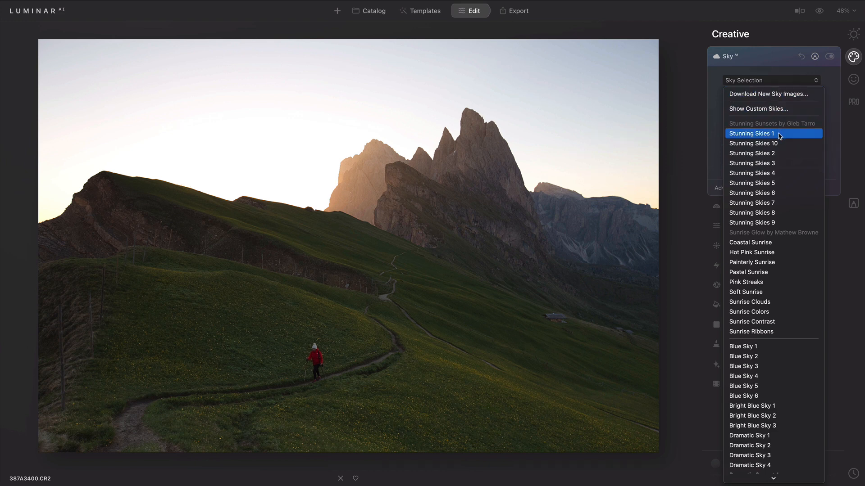
click(751, 133)
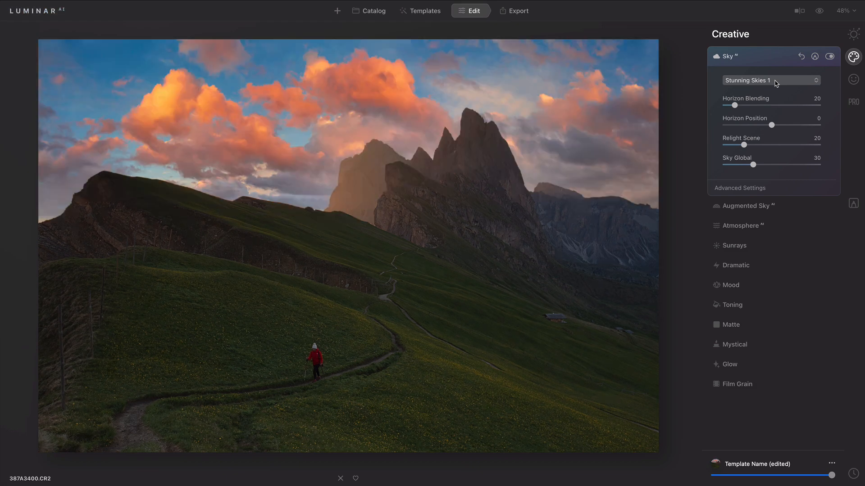
click(771, 80)
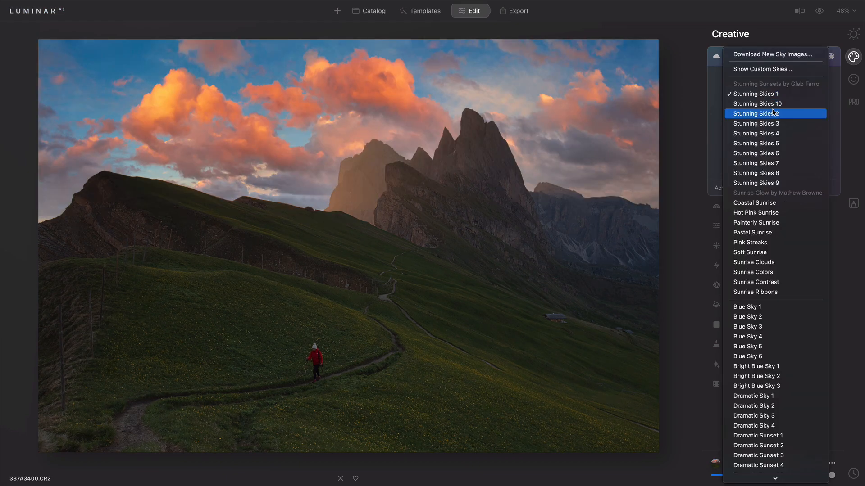
click(776, 113)
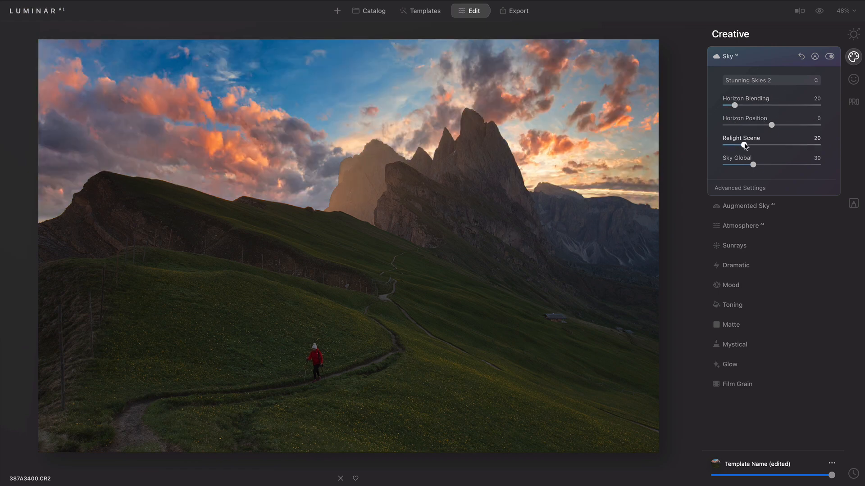
drag(748, 145, 771, 145)
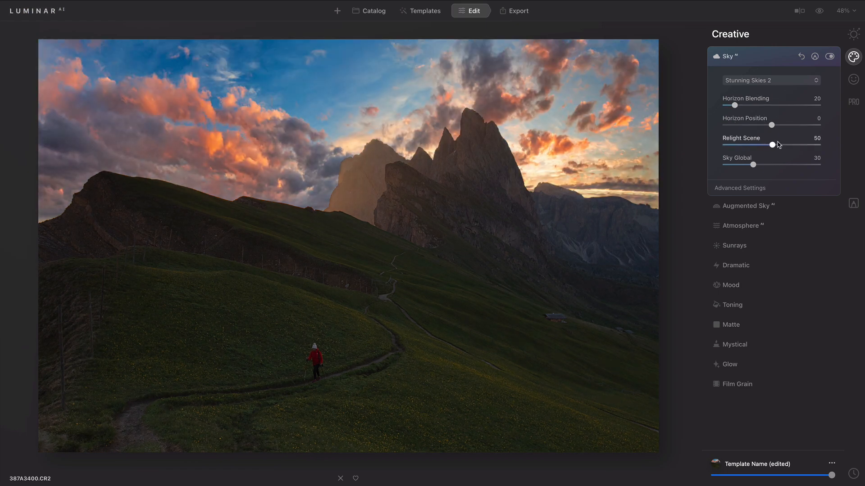
drag(771, 145, 783, 144)
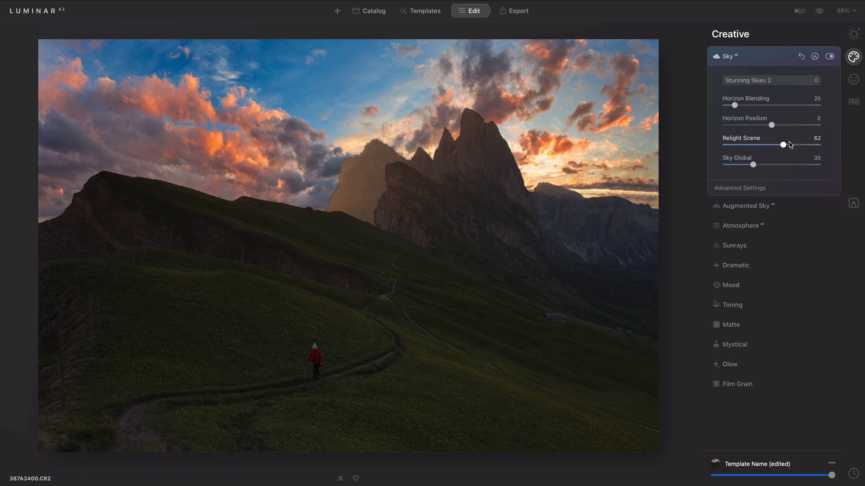